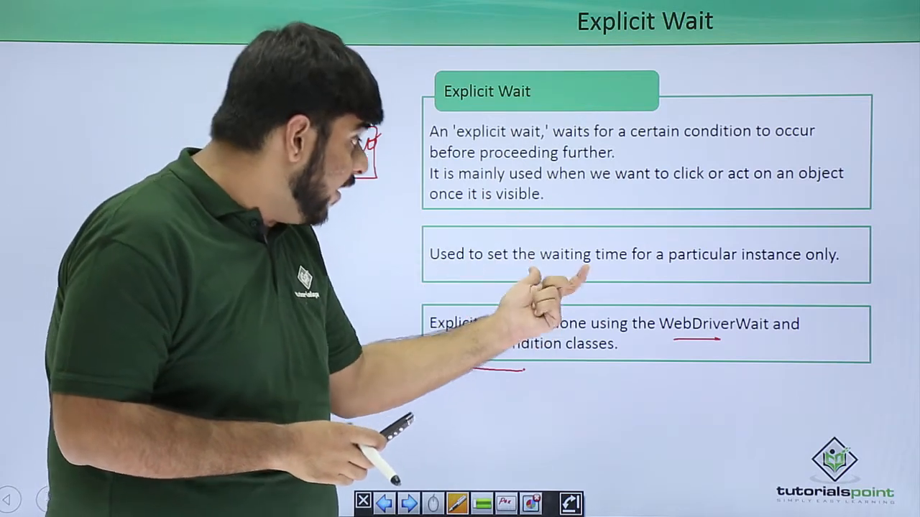
# - Create the package com.demo.wait under src in the ExplictWaitDemo project
pyautogui.click(409, 503)
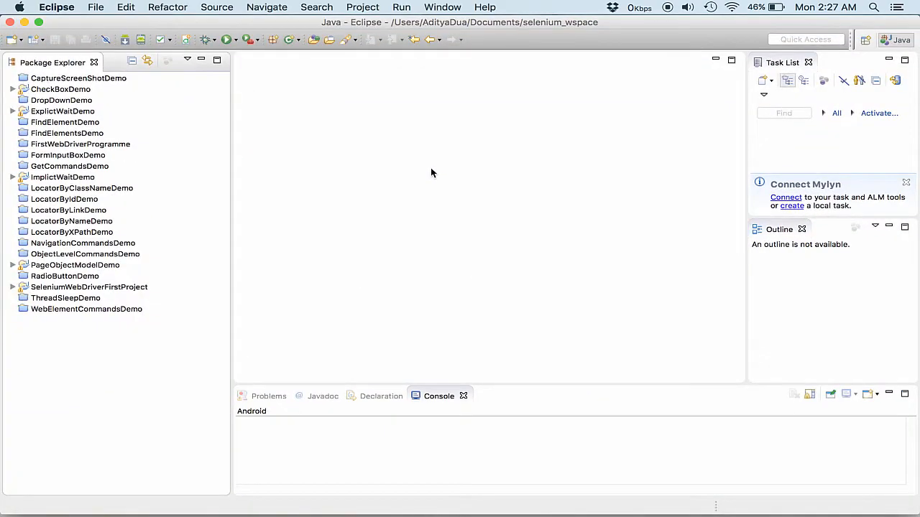
pyautogui.moveTo(71, 115)
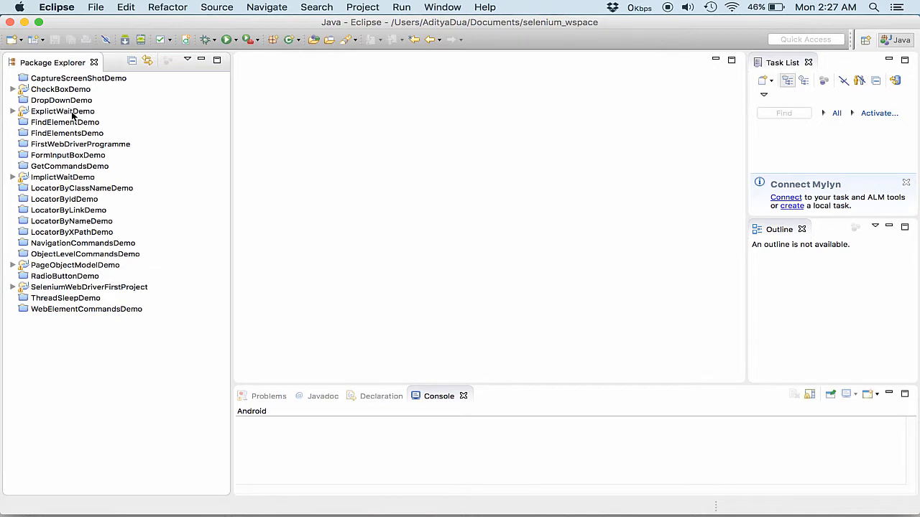
pyautogui.click(62, 110)
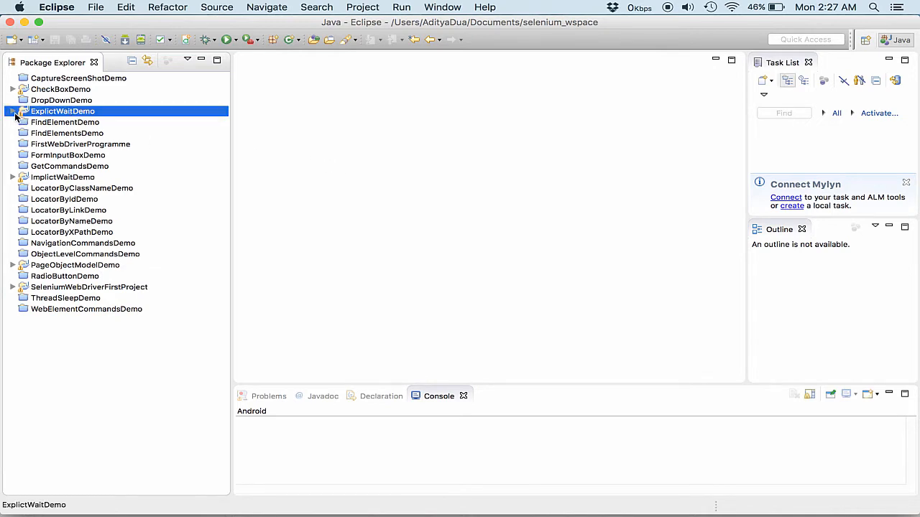
pyautogui.click(13, 111)
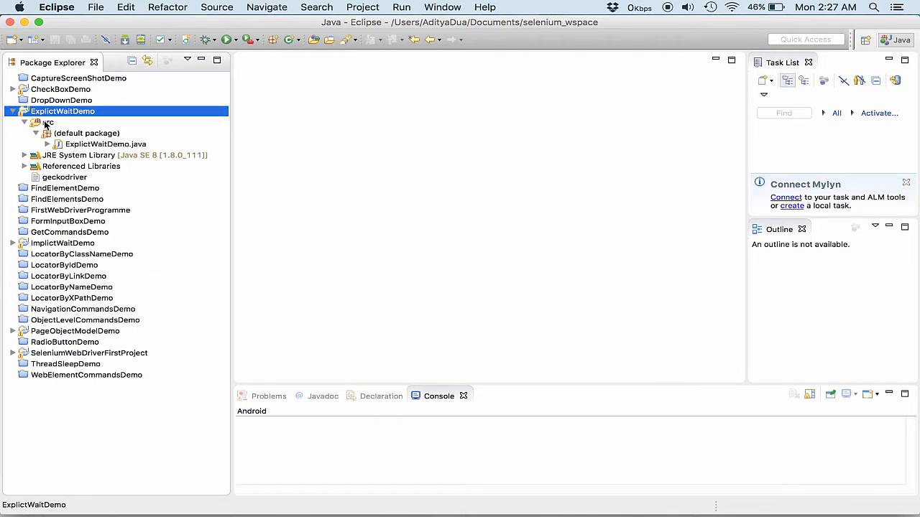
pyautogui.click(36, 122)
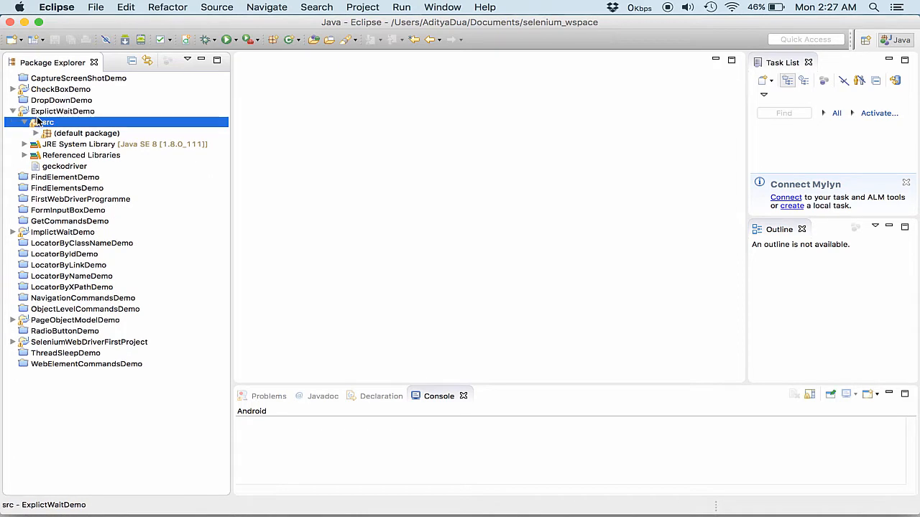
pyautogui.moveTo(41, 126)
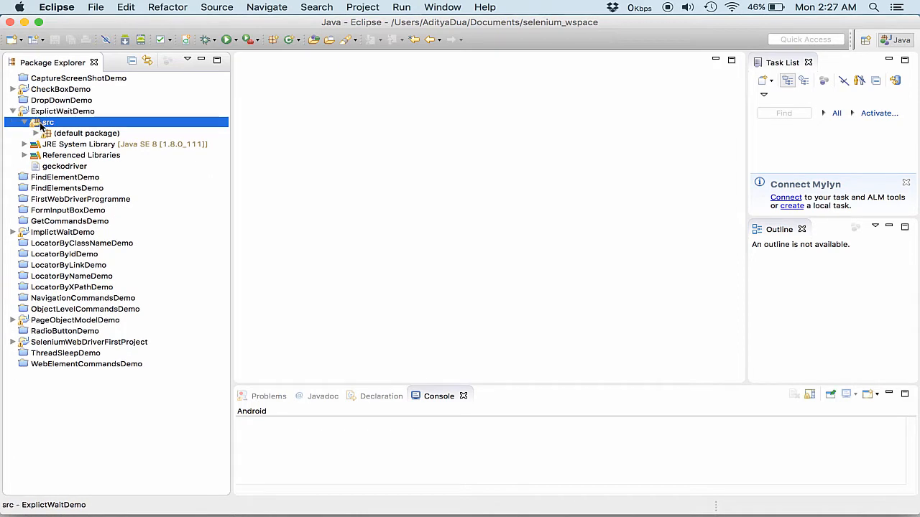
pyautogui.rightClick(48, 122)
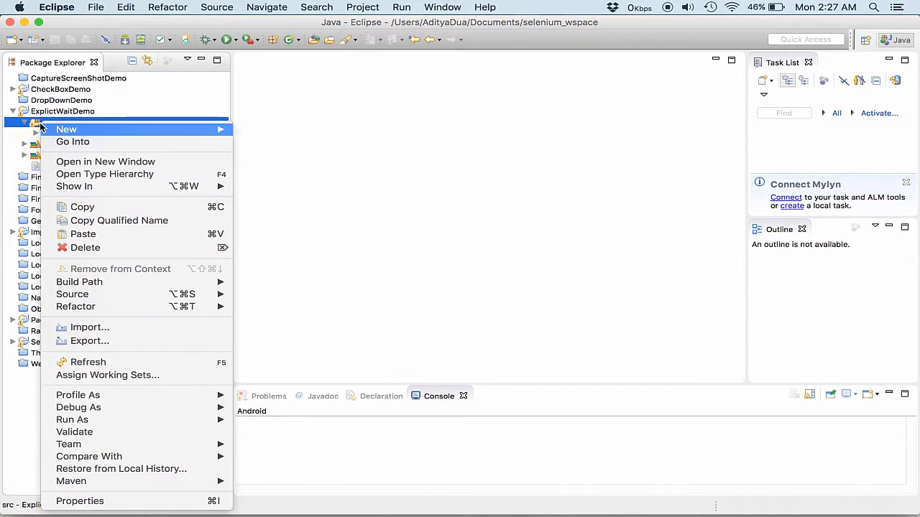
pyautogui.moveTo(66, 129)
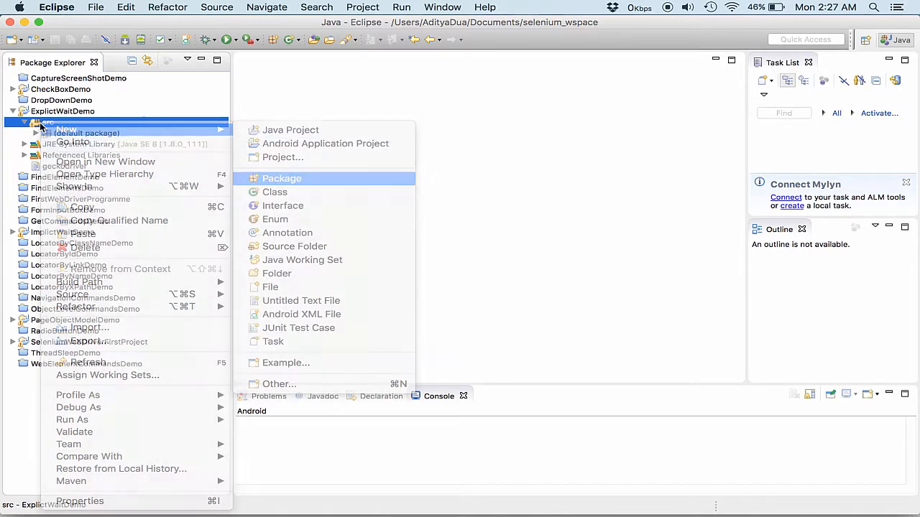
pyautogui.click(282, 178)
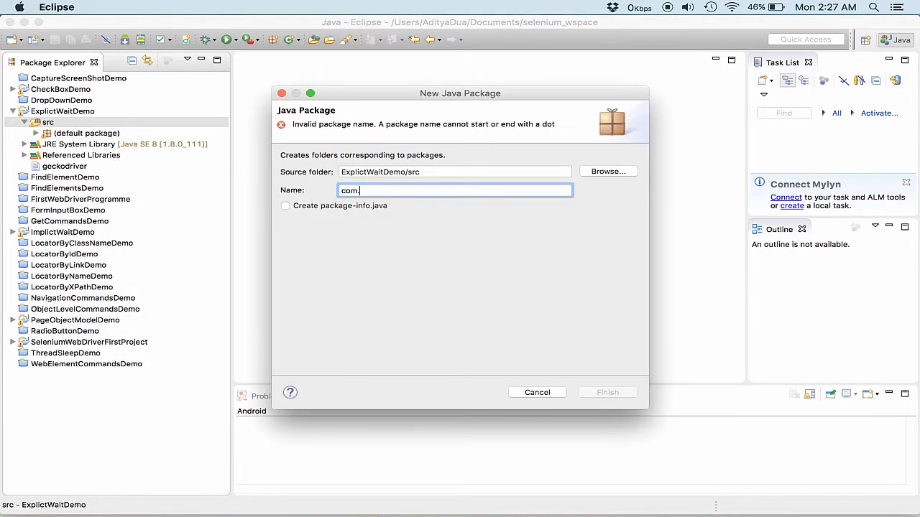
pyautogui.write('demo')
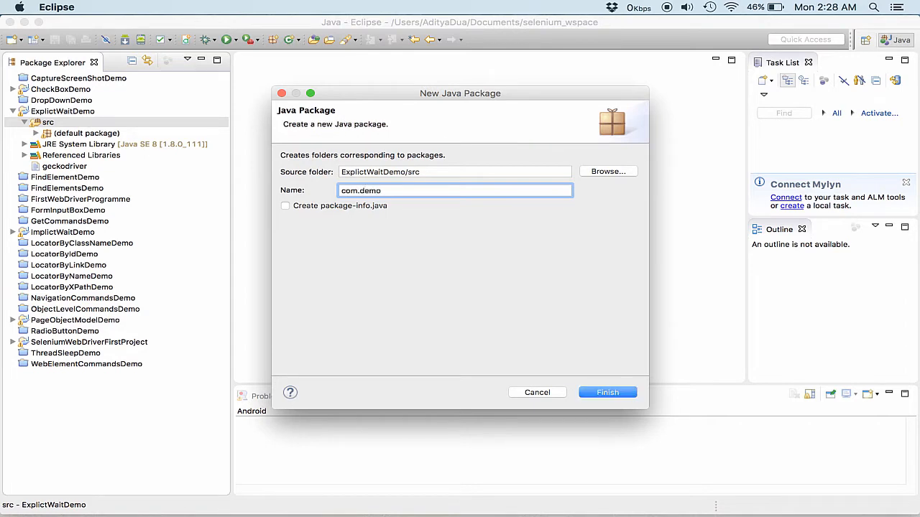
pyautogui.write('.wait')
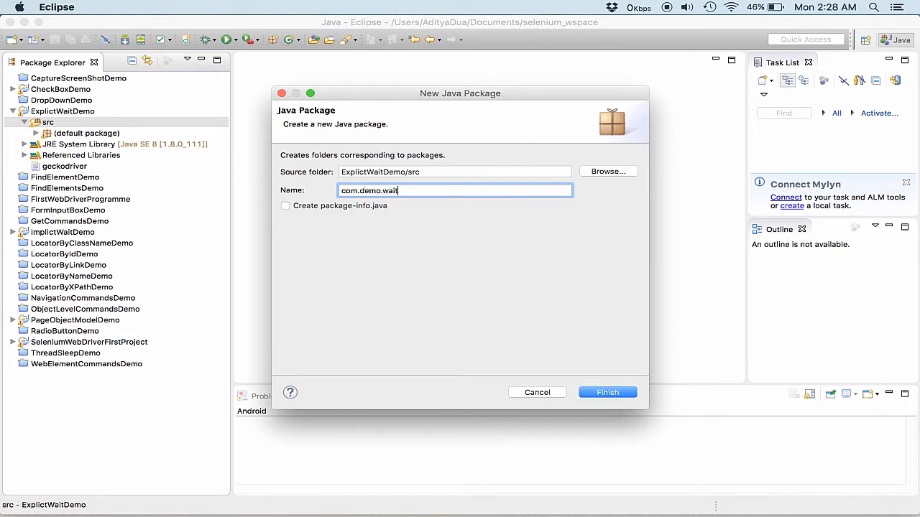
pyautogui.click(607, 393)
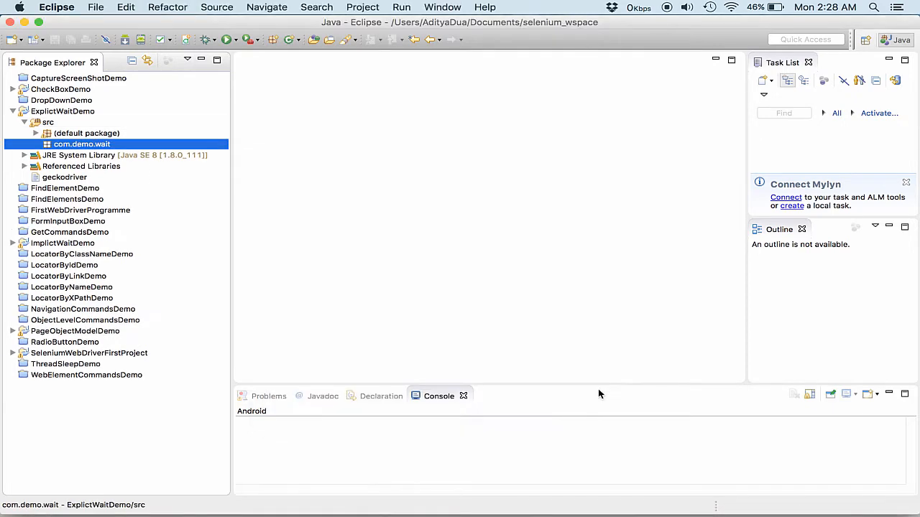
# - Create the class ExplictWaitDemo in com.demo.wait with a public static void main stub
pyautogui.rightClick(82, 144)
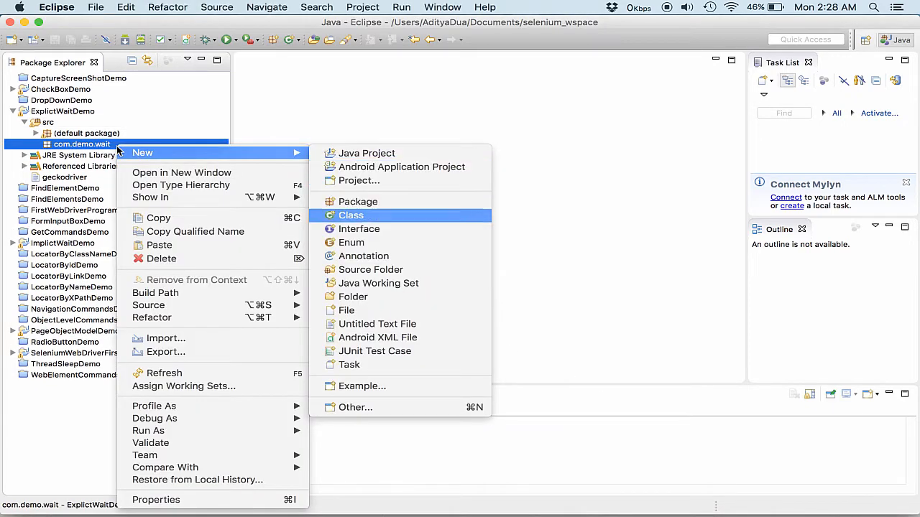
pyautogui.click(351, 215)
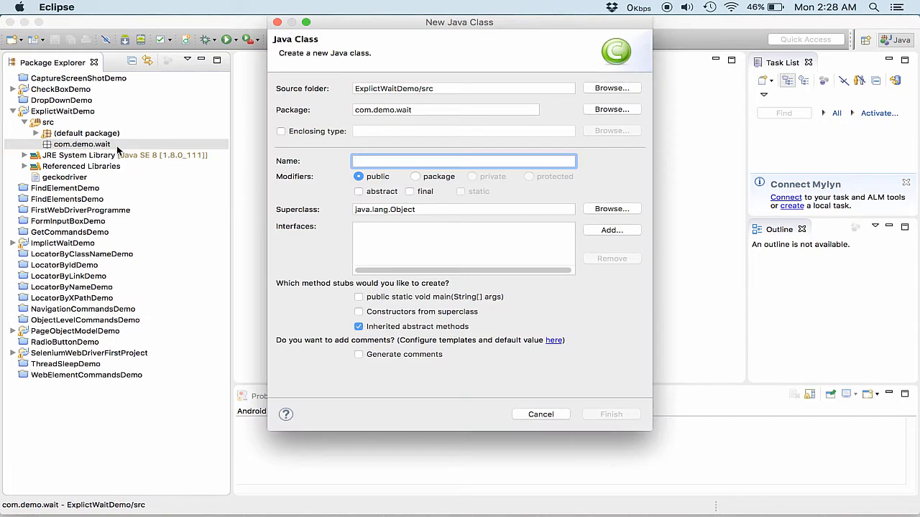
pyautogui.write('ExplictWait')
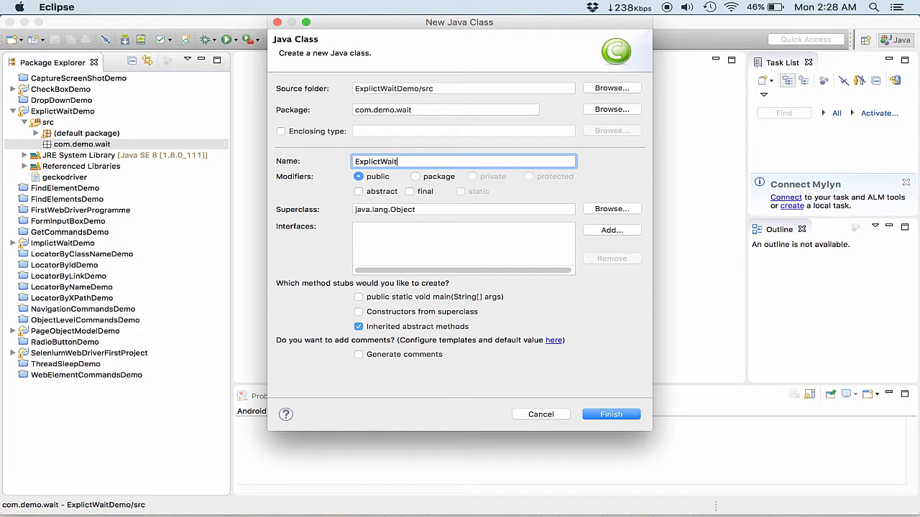
pyautogui.write('Demo')
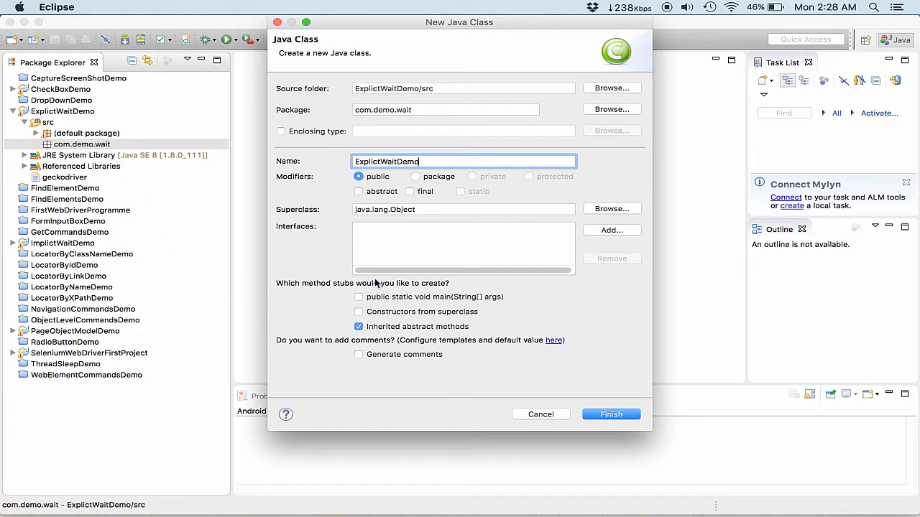
pyautogui.click(359, 297)
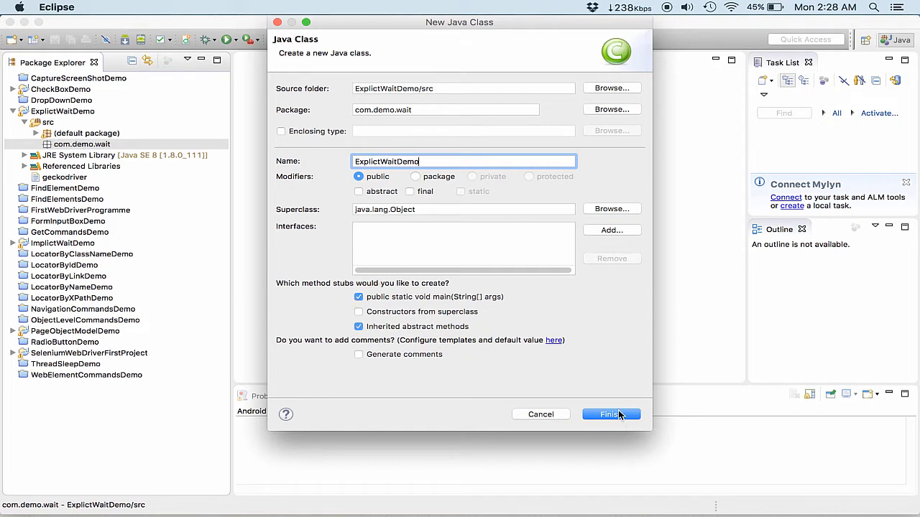
pyautogui.click(610, 414)
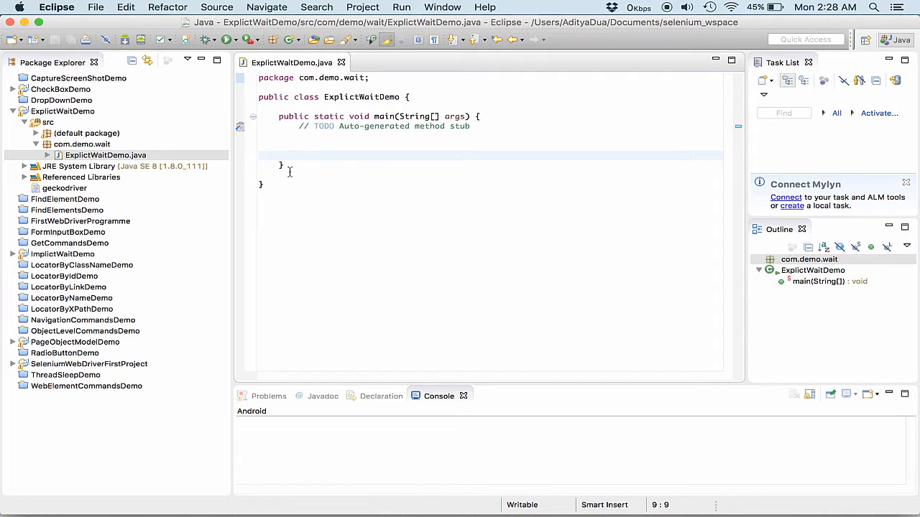
# - Add System.setProperty("webdriver.gecko.driver", "geckodriver") inside main
pyautogui.write('S')
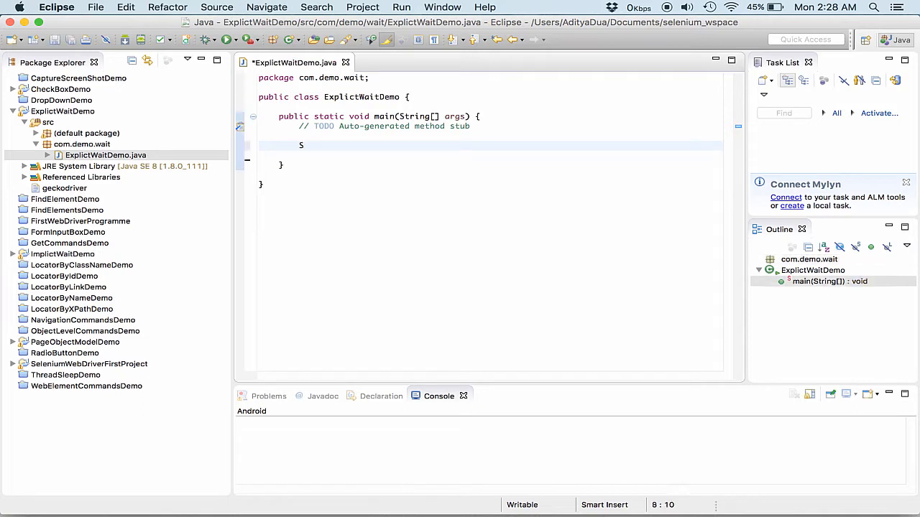
pyautogui.write('ystem.')
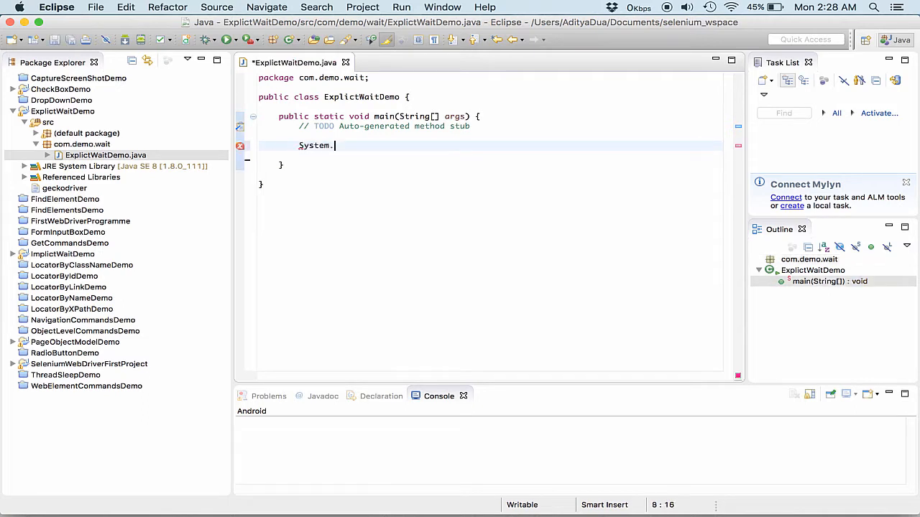
pyautogui.write('setProperty("", value')
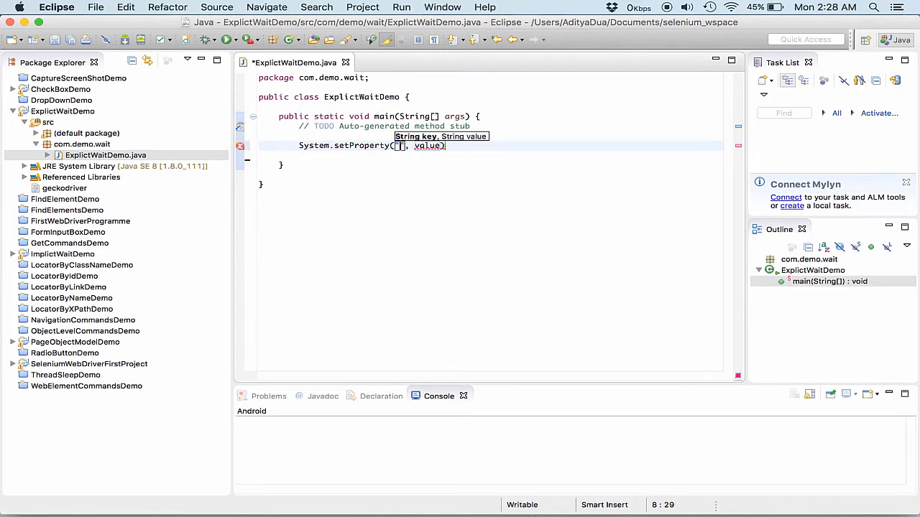
pyautogui.write('webdriver.')
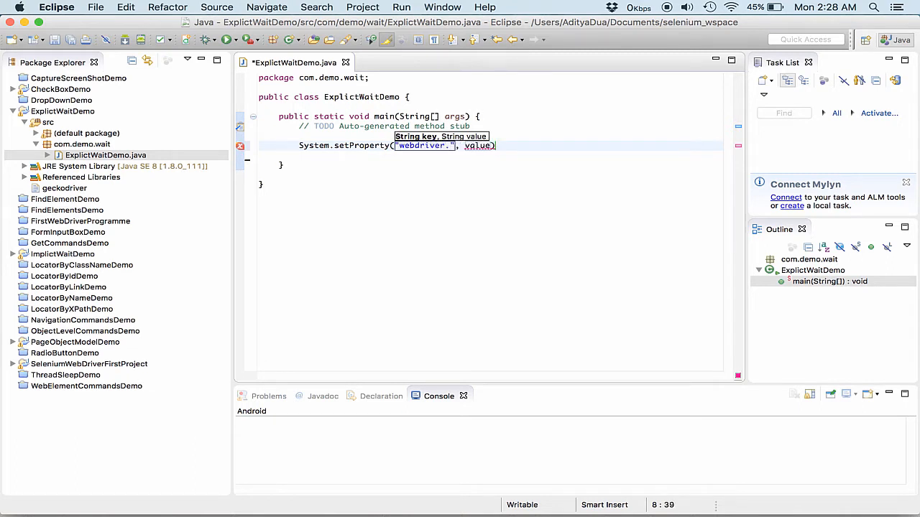
pyautogui.write('gecko.driver')
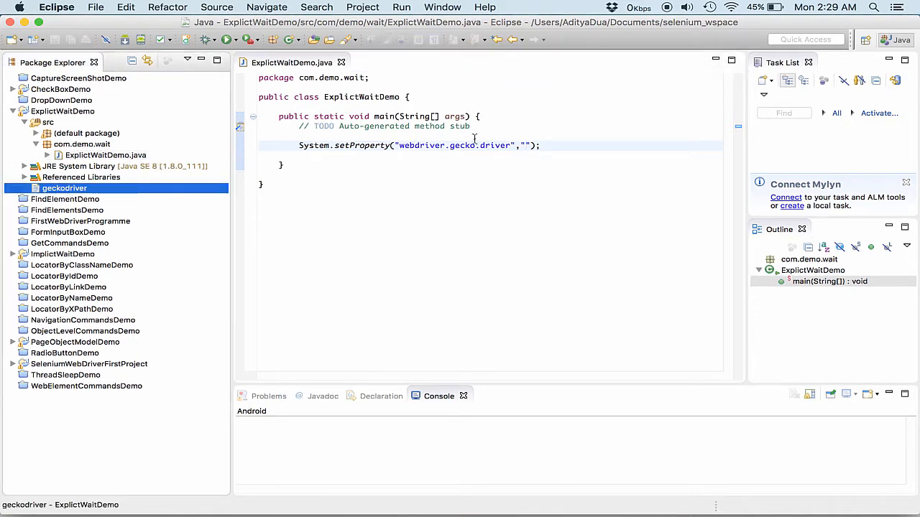
pyautogui.write('geckodriver')
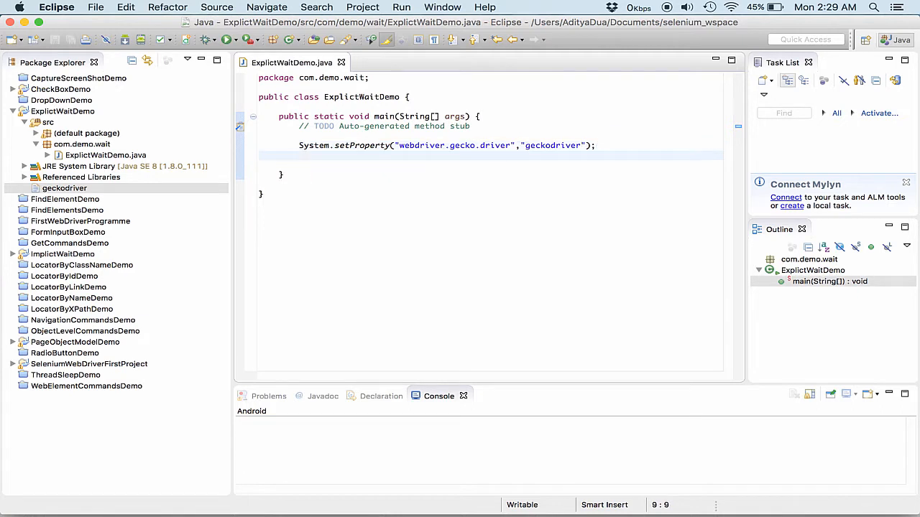
# - Declare WebDriver driver = new MarionetteDriver() and import WebDriver via Quick Fix
pyautogui.write('Web')
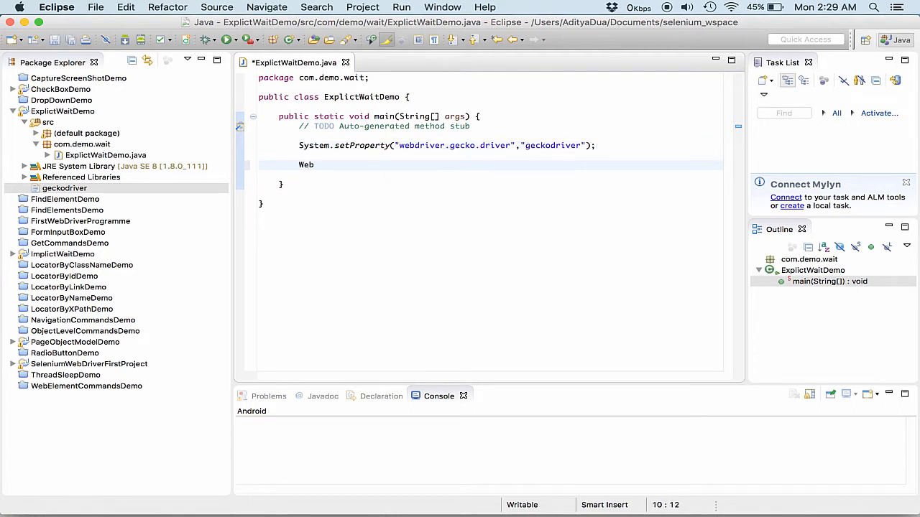
pyautogui.write('Driver')
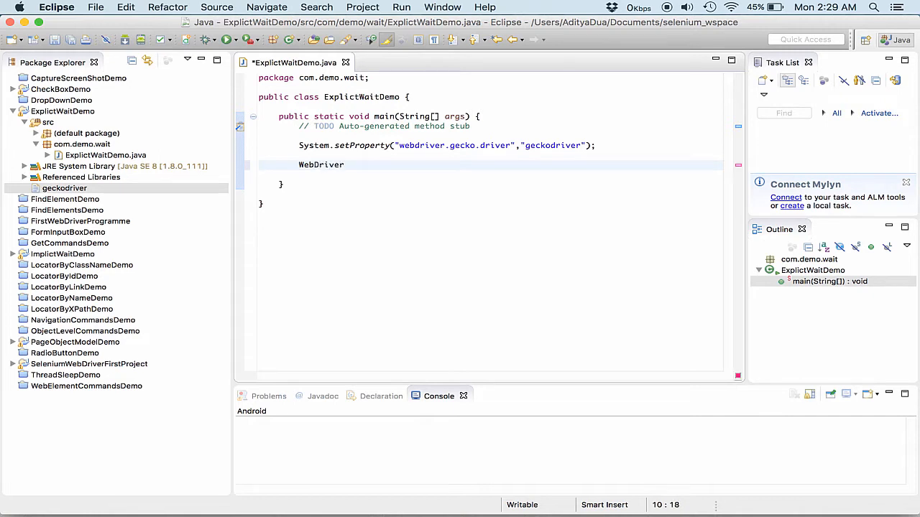
pyautogui.write('driver')
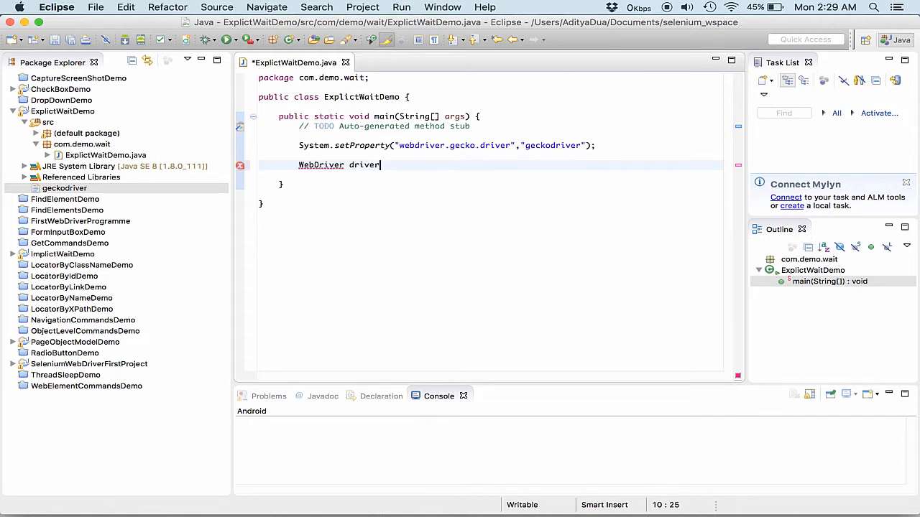
pyautogui.write('= new')
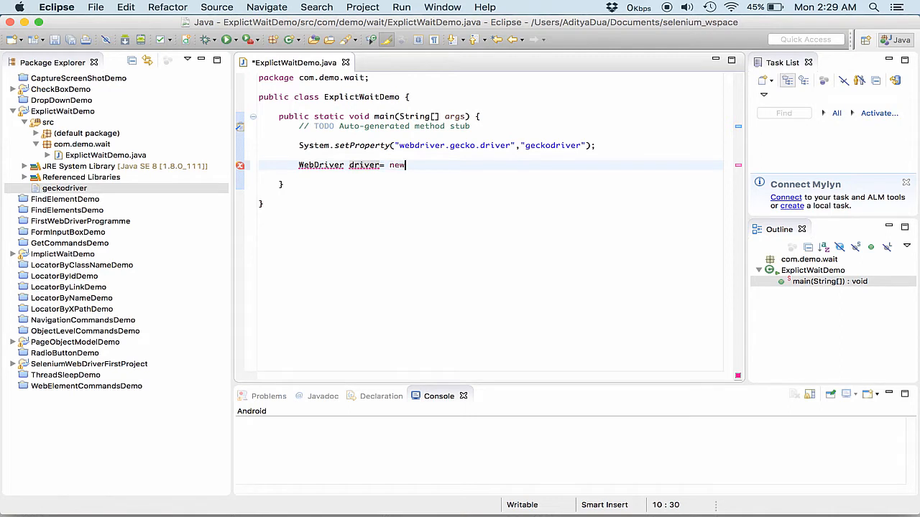
pyautogui.write('MarionetteDriver();')
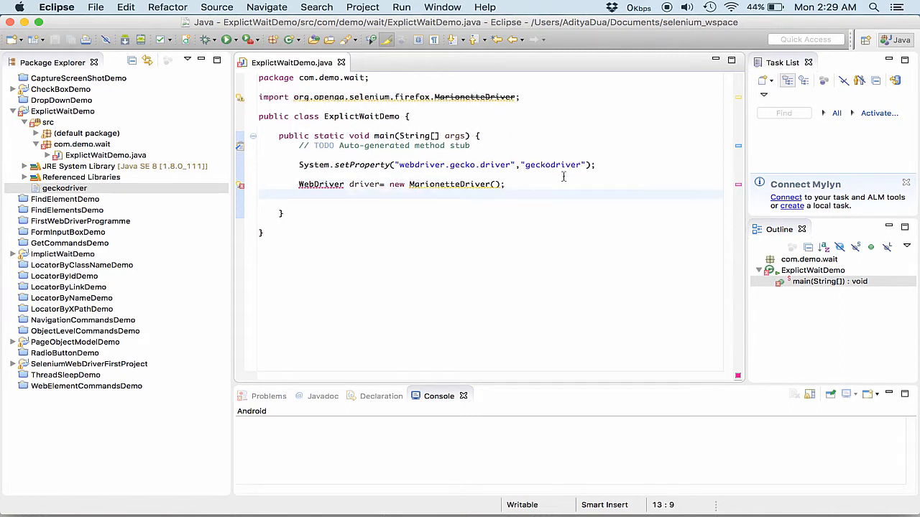
pyautogui.click(320, 184)
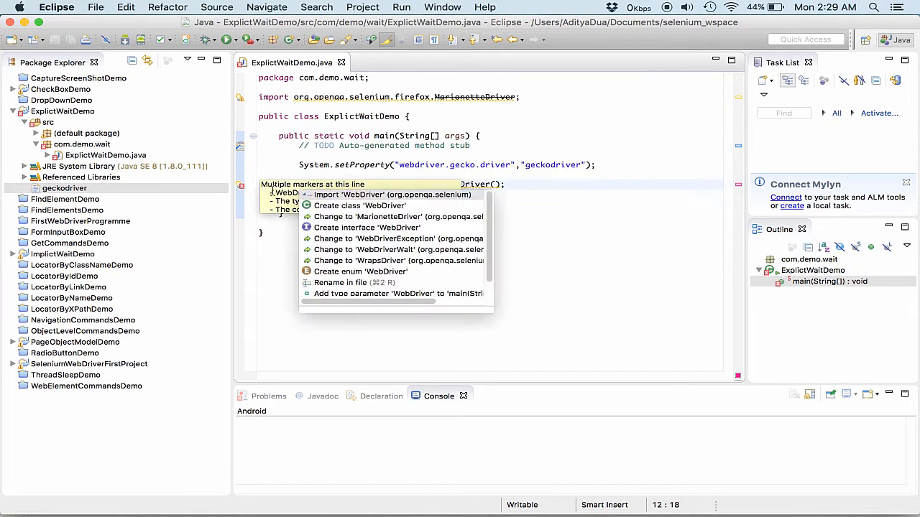
pyautogui.click(392, 195)
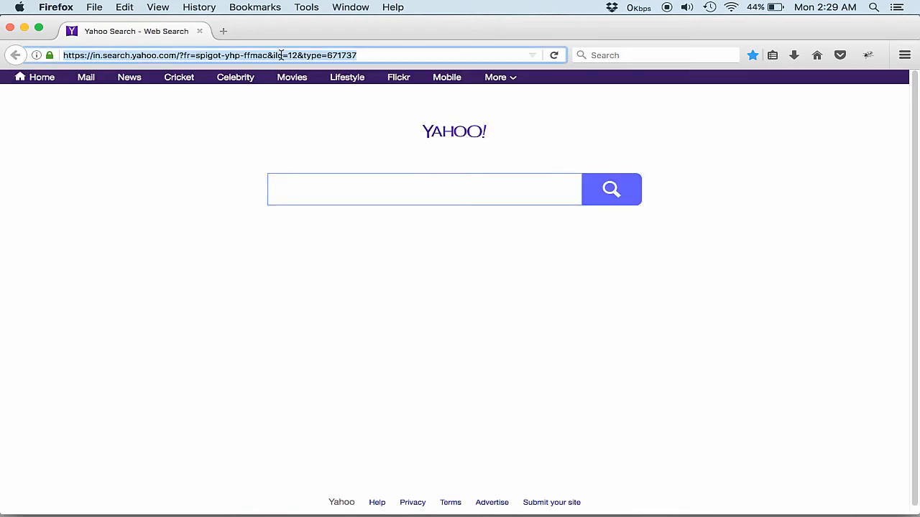
pyautogui.write('https://www.tutorialspoint.com/selenium/selenium_automation_practice.htm')
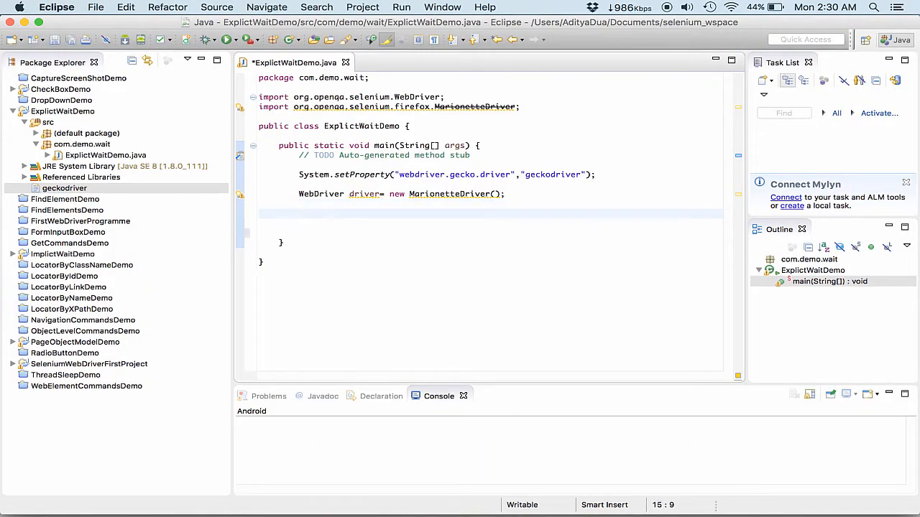
# - Add driver.get() loading the tutorialspoint Selenium automation practice page
pyautogui.write('driver')
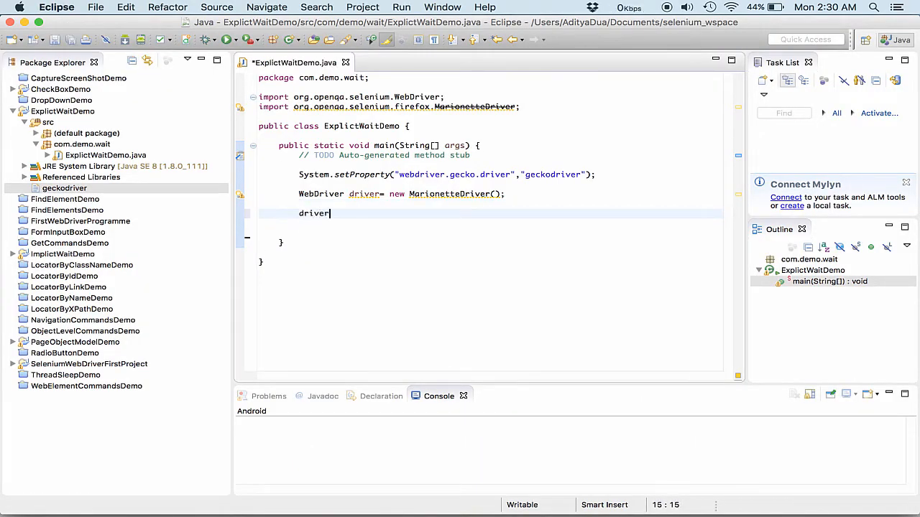
pyautogui.write('.')
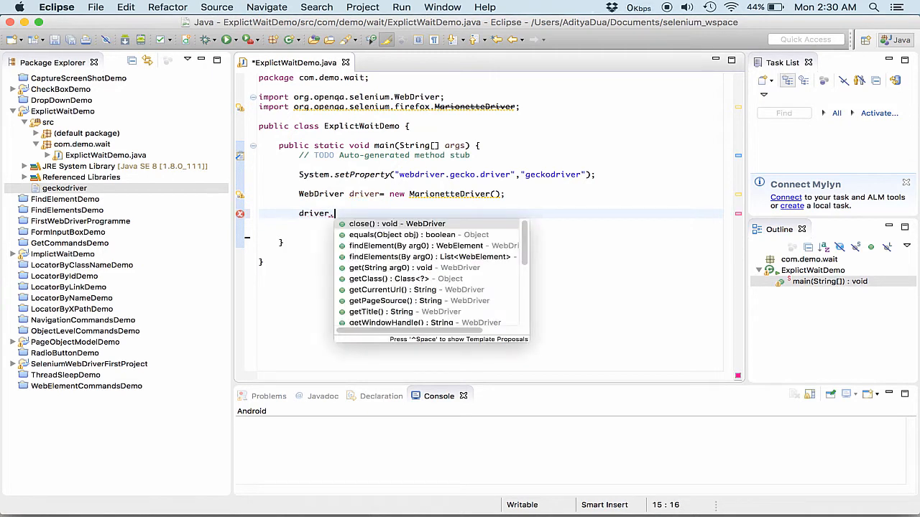
pyautogui.write('g')
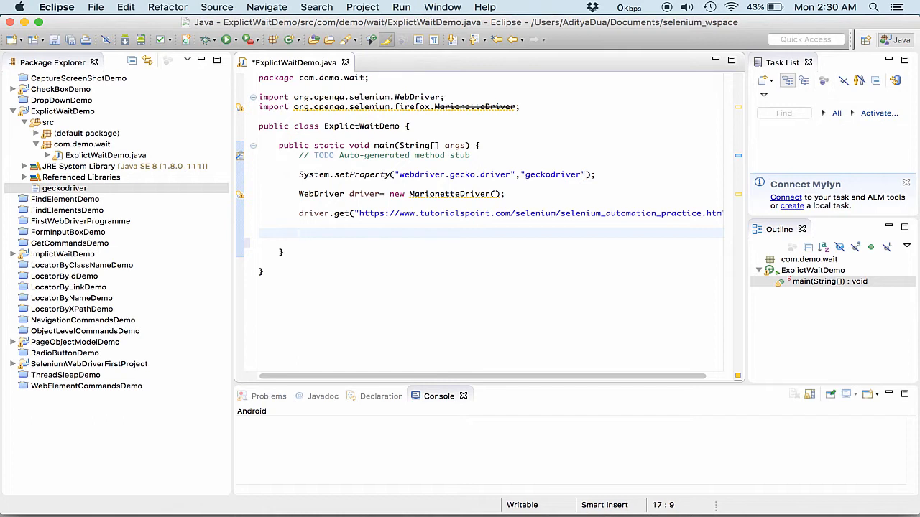
# - Declare WebDriverWait wait = new WebDriverWait(driver, 30)
pyautogui.write('WebDriverWa')
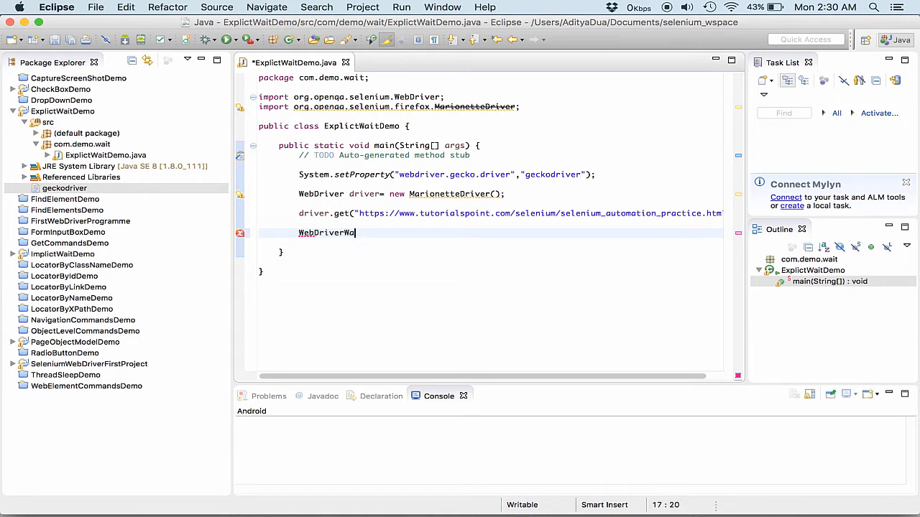
pyautogui.write('it')
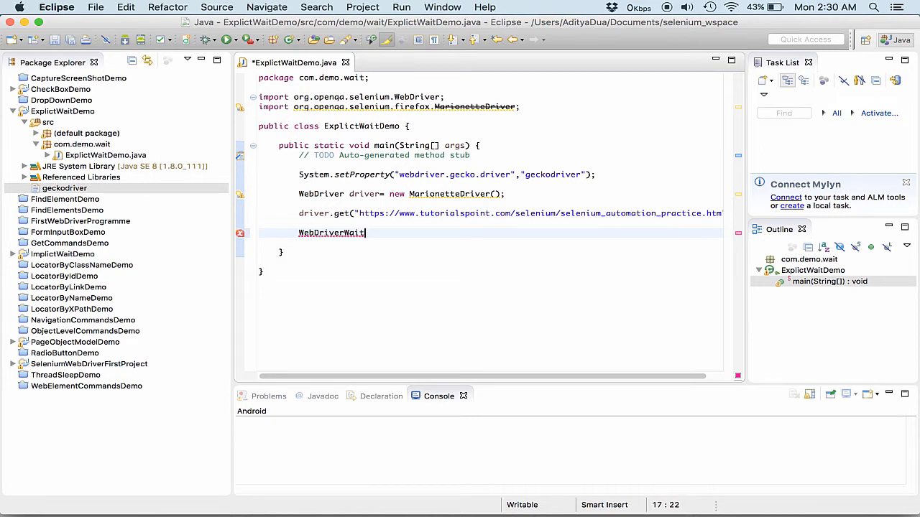
pyautogui.write('wait =')
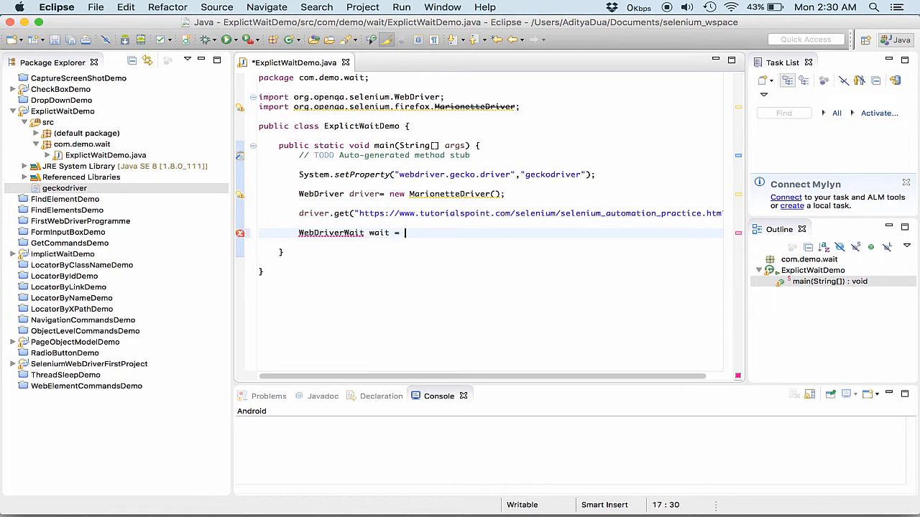
pyautogui.write('new')
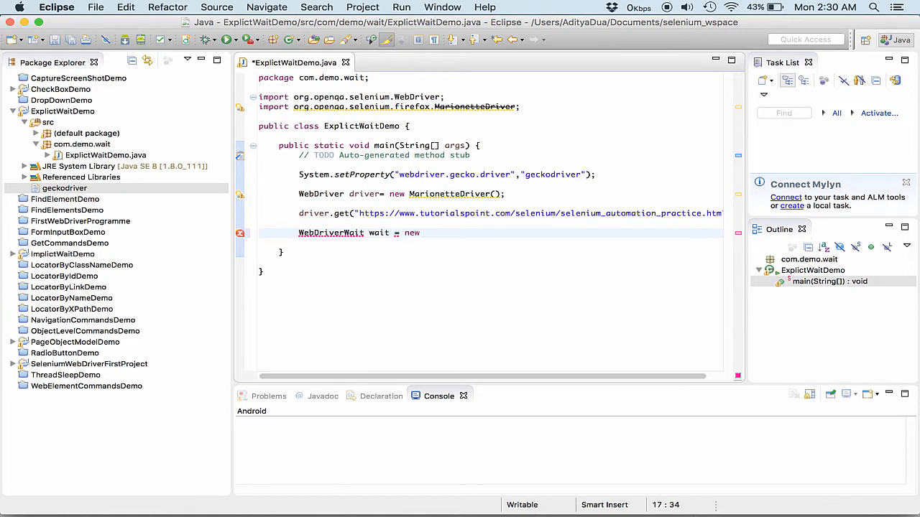
pyautogui.write('WebDriverWait(driver, timeOutInSeconds')
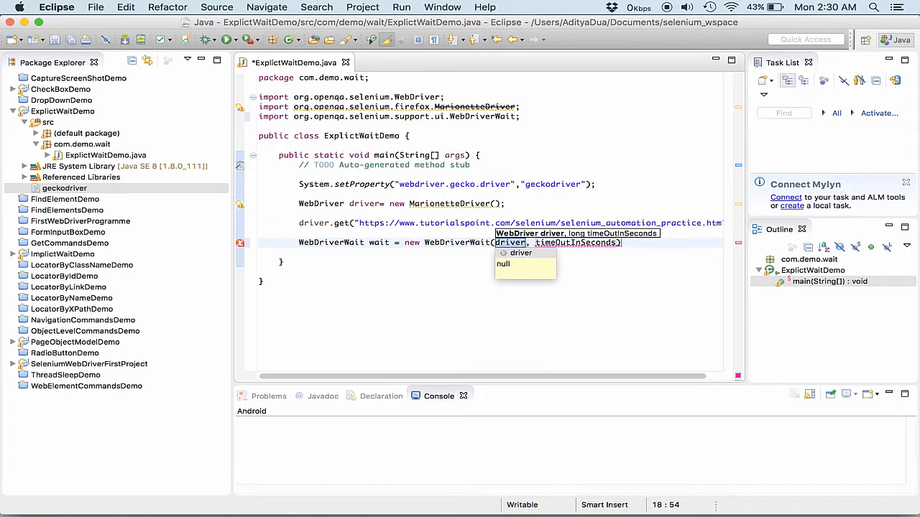
pyautogui.press('Tab')
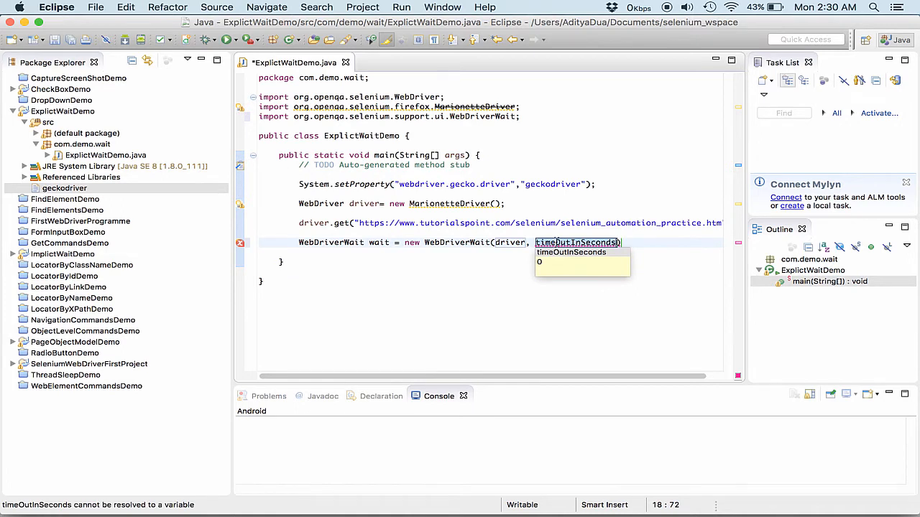
pyautogui.write('30')
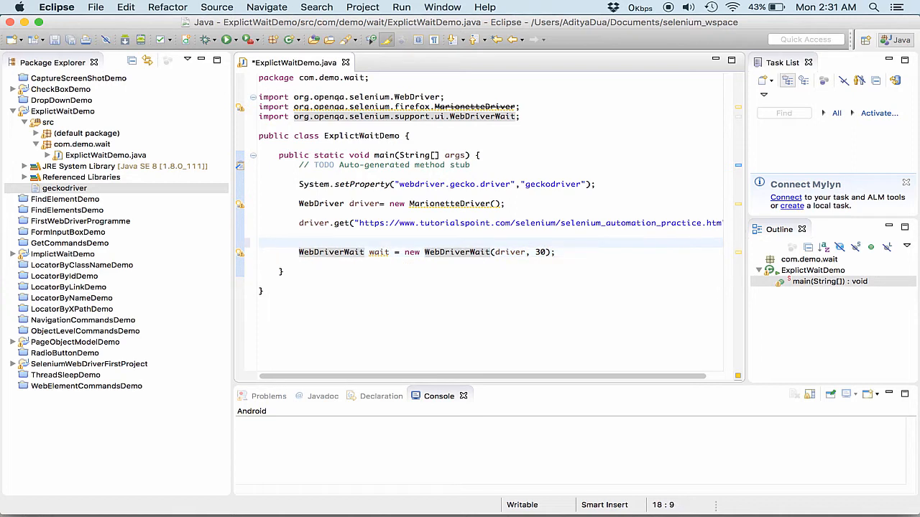
# - Wrap the wait in try, with a timeout-message catch and a catch(Exception e) calling e.printStackTrace()
pyautogui.click(299, 242)
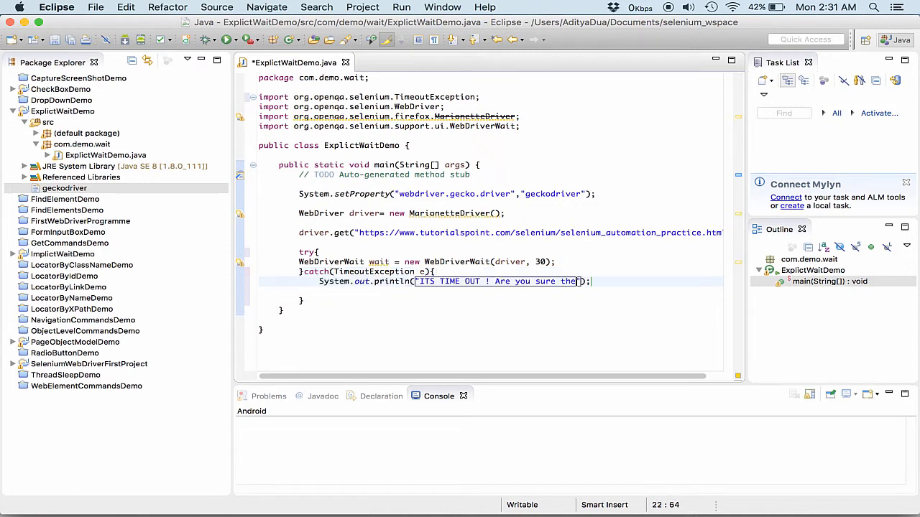
pyautogui.write('element is')
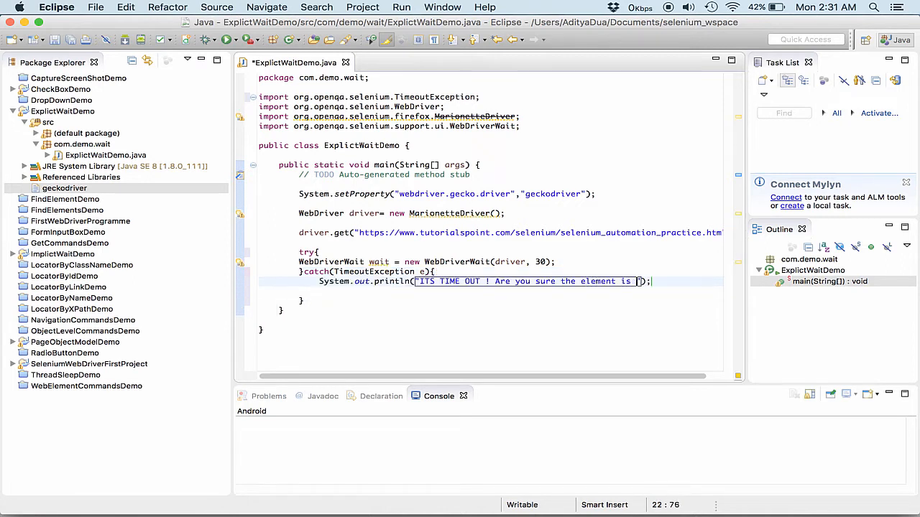
pyautogui.write('present')
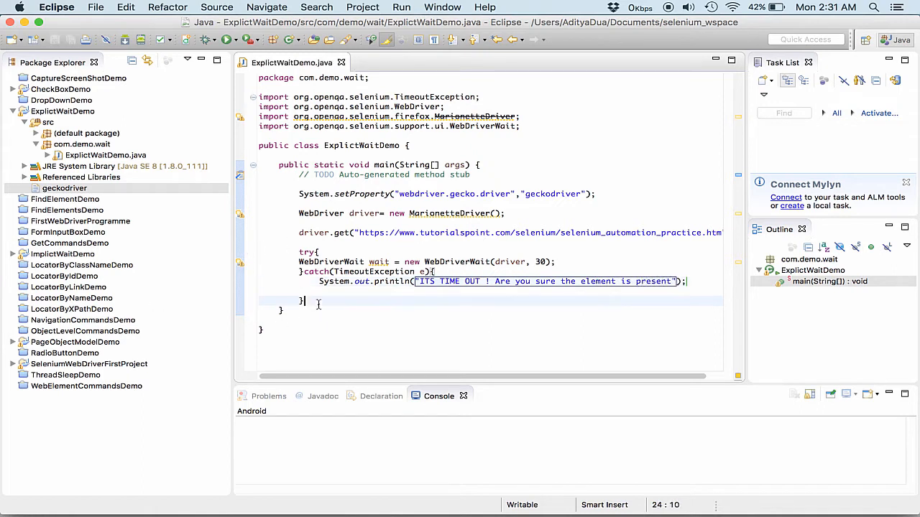
pyautogui.write('catch')
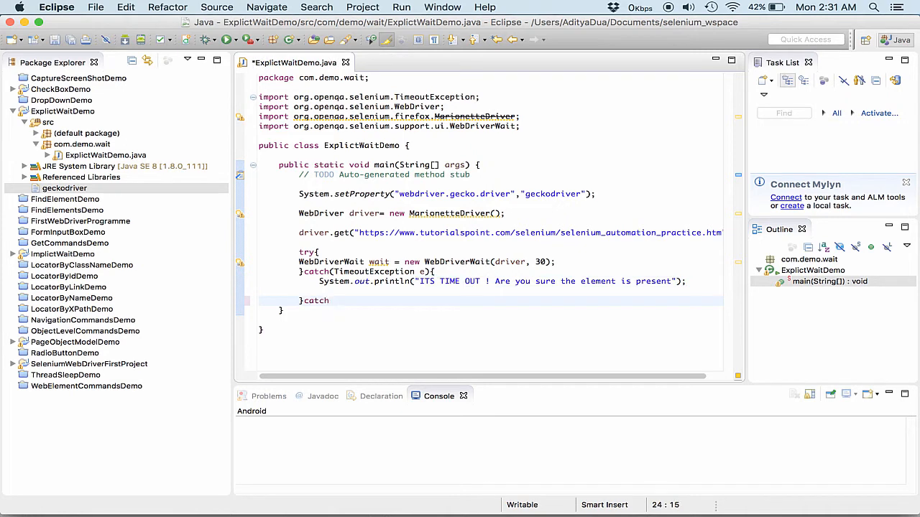
pyautogui.write('(Exception')
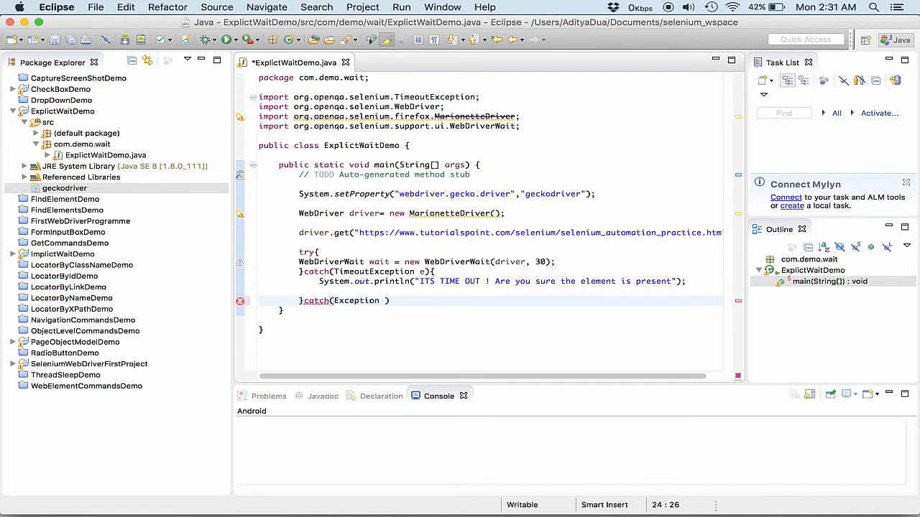
pyautogui.write('e){}')
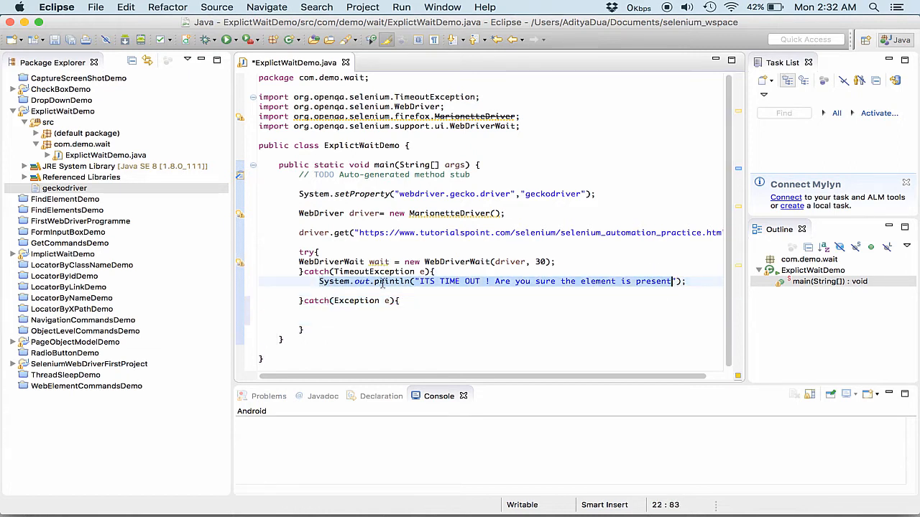
pyautogui.write('e')
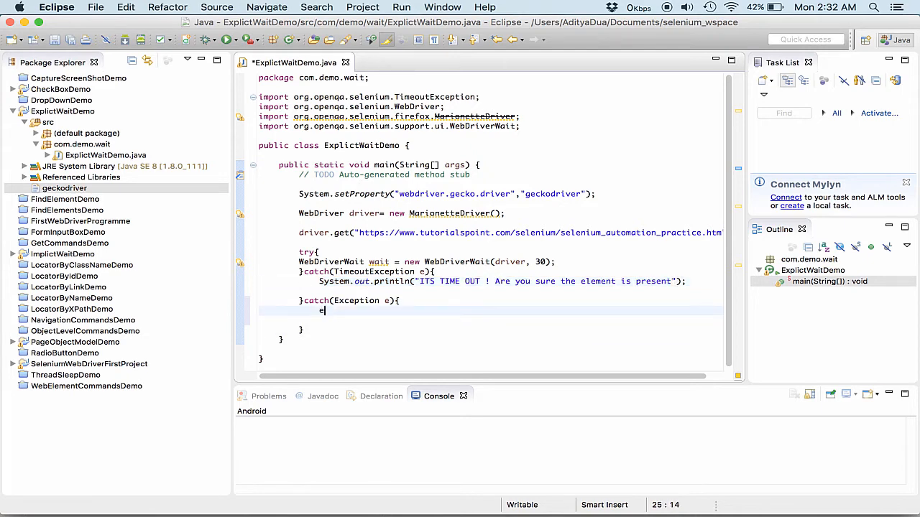
pyautogui.write('.printStackTrace();')
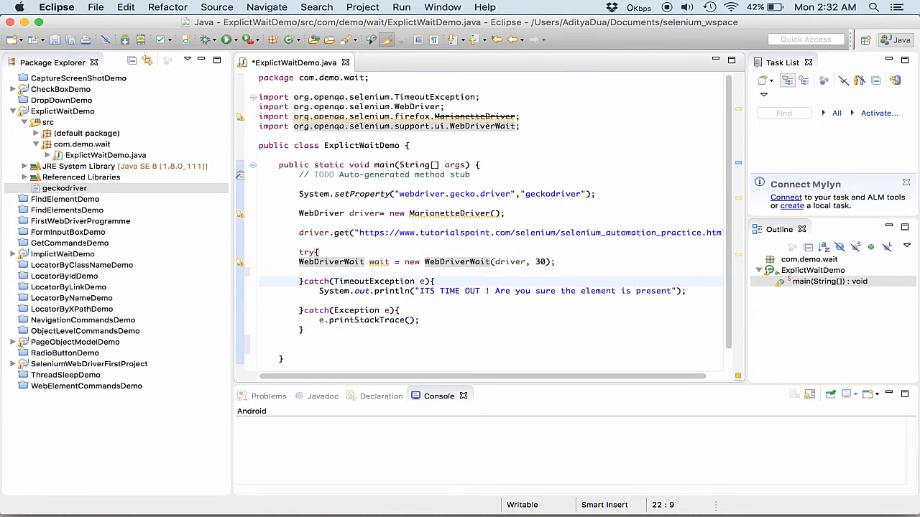
# - Type wait.until(ExpectedConditions. in the try block, importing ExpectedConditions
pyautogui.write('d')
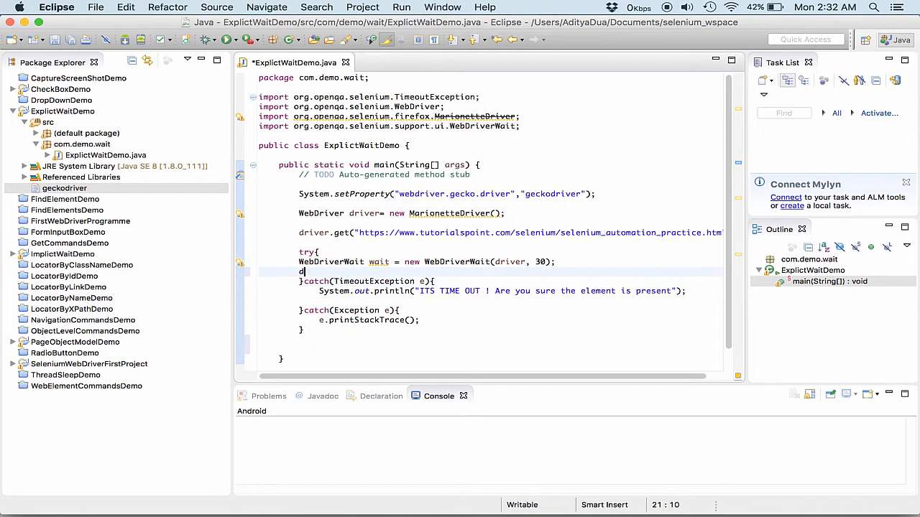
pyautogui.write('wait')
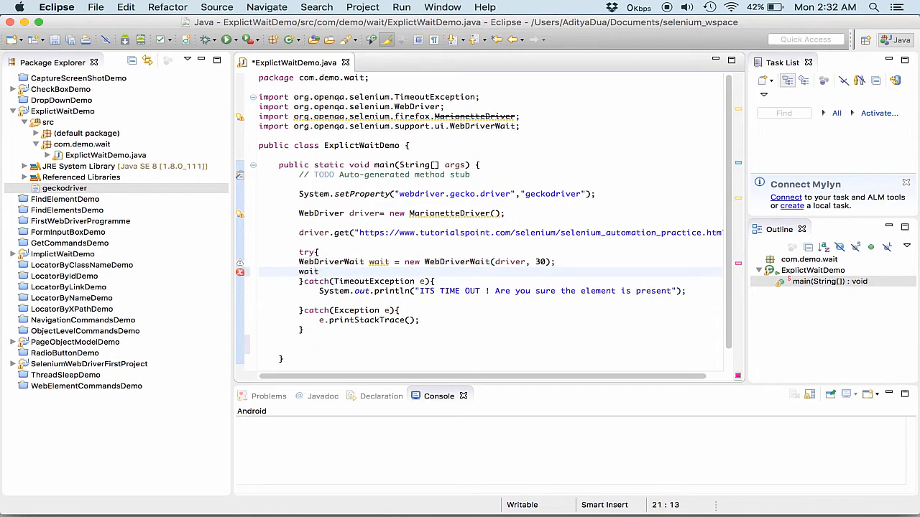
pyautogui.write('.')
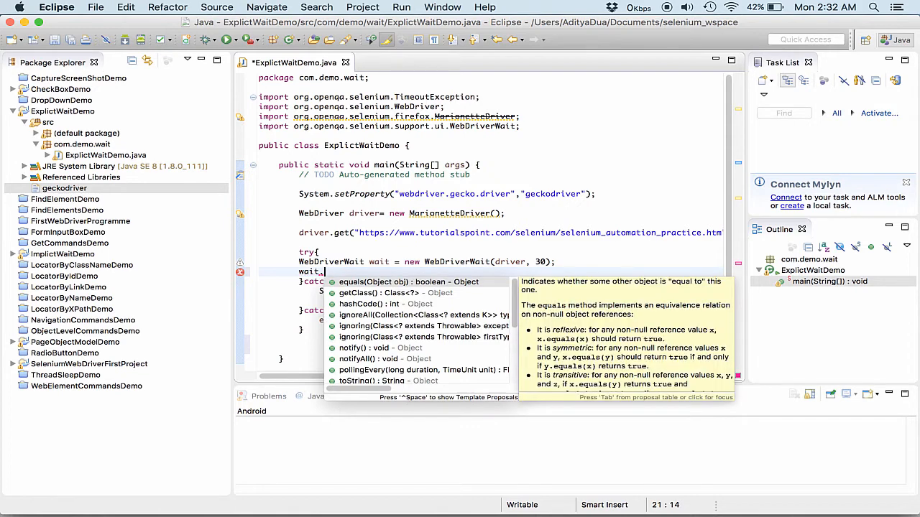
pyautogui.write('unt')
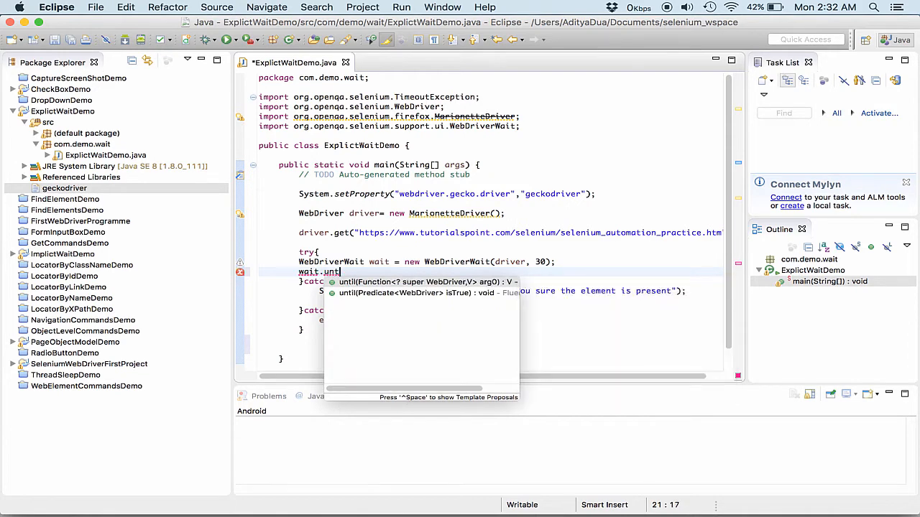
pyautogui.click(420, 282)
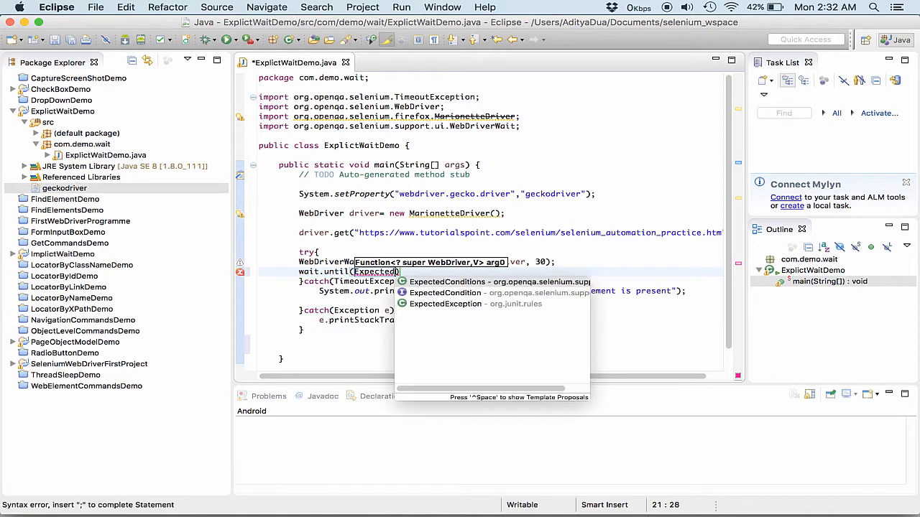
pyautogui.click(447, 281)
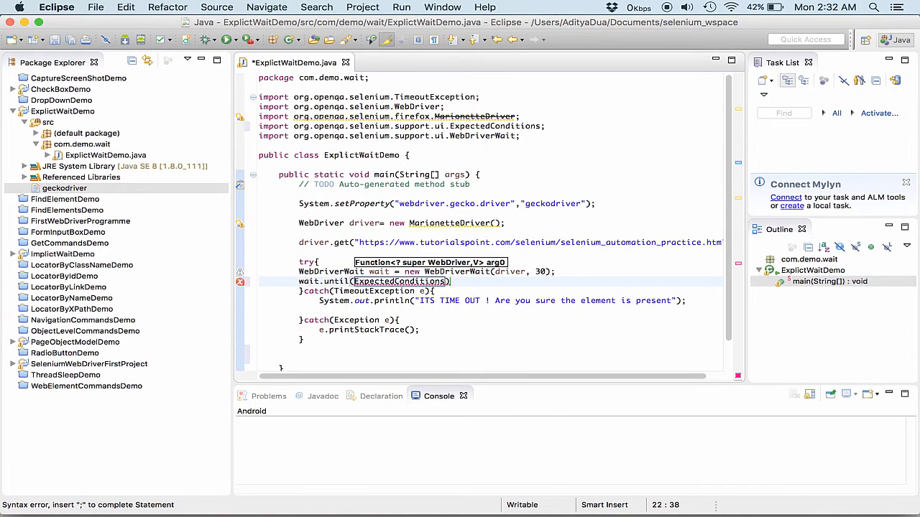
pyautogui.write('.')
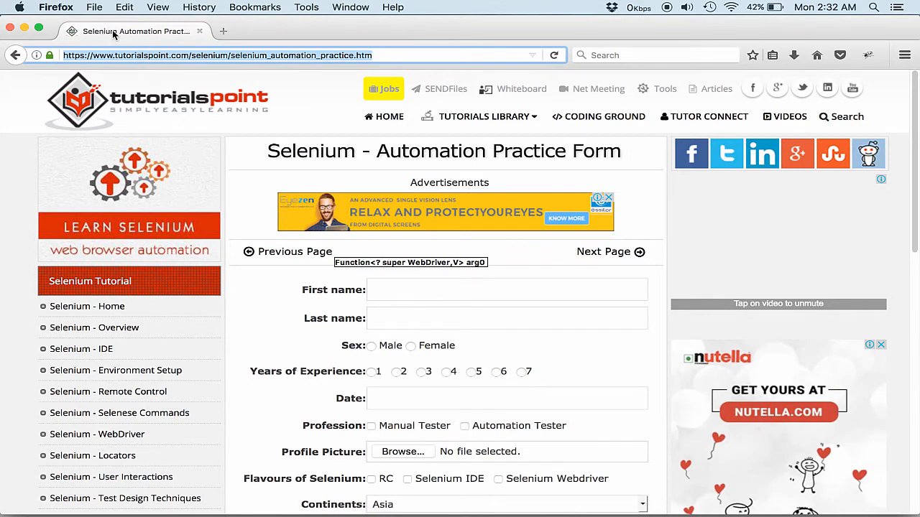
pyautogui.moveTo(155, 36)
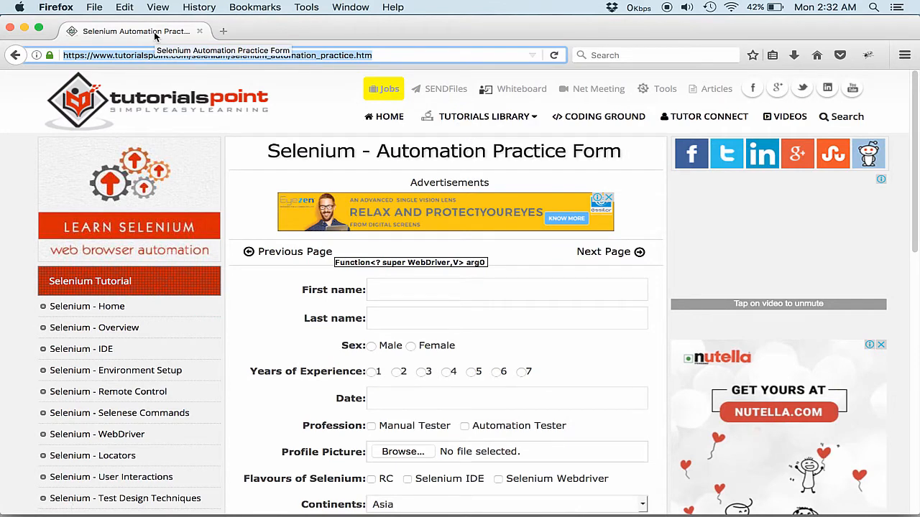
# - Open Firefox developer tools on the practice form and expand <head> to find the title
pyautogui.rightClick(137, 31)
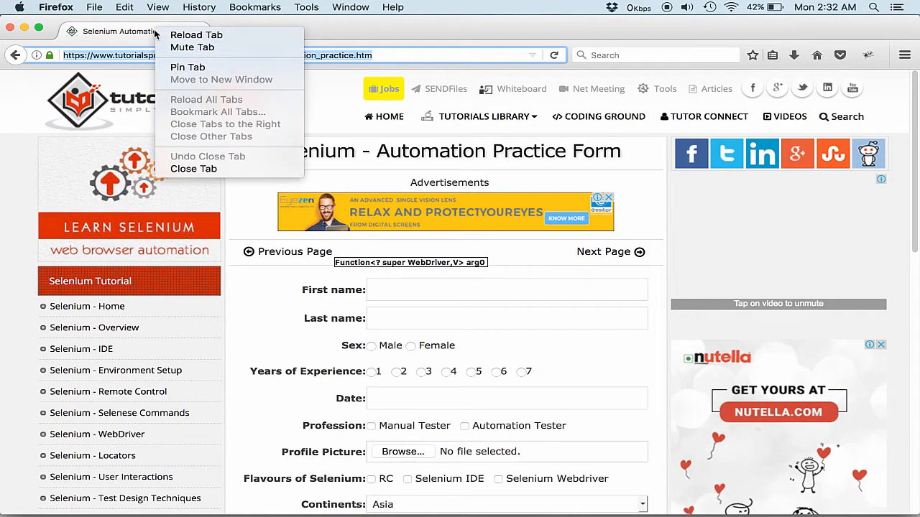
pyautogui.rightClick(360, 151)
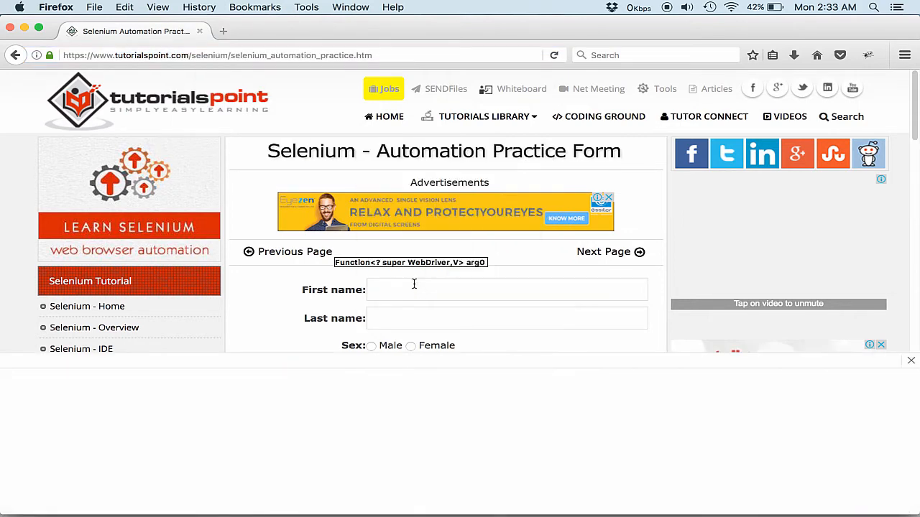
pyautogui.press('F12')
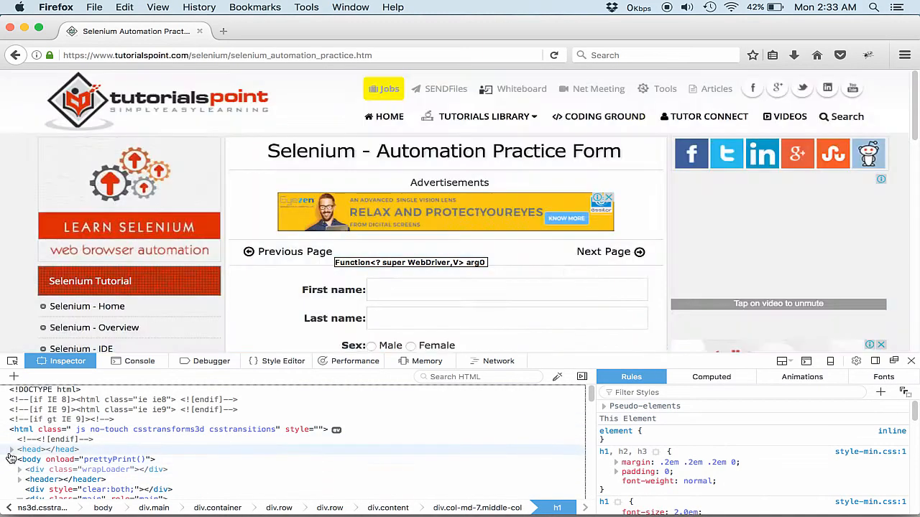
pyautogui.click(21, 449)
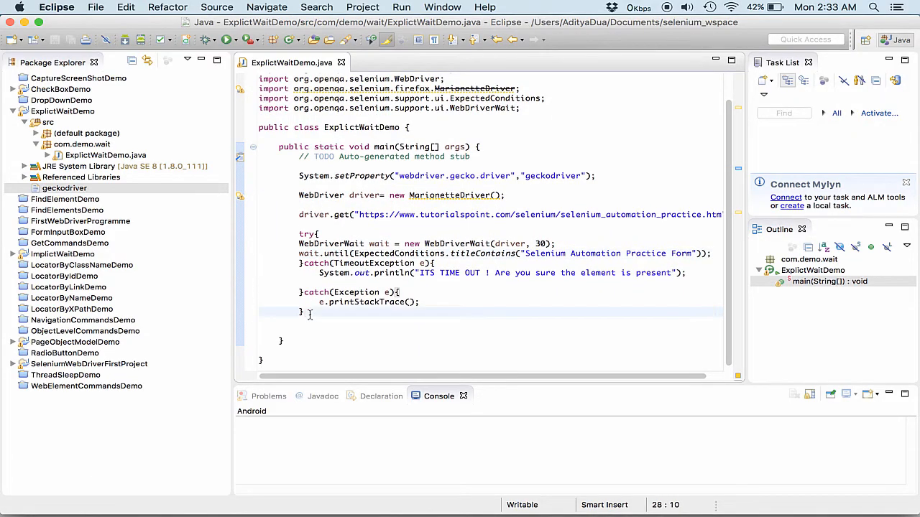
# - Add a finally block printing "The title Of the Page is :" plus driver.getTitle()
pyautogui.write('final')
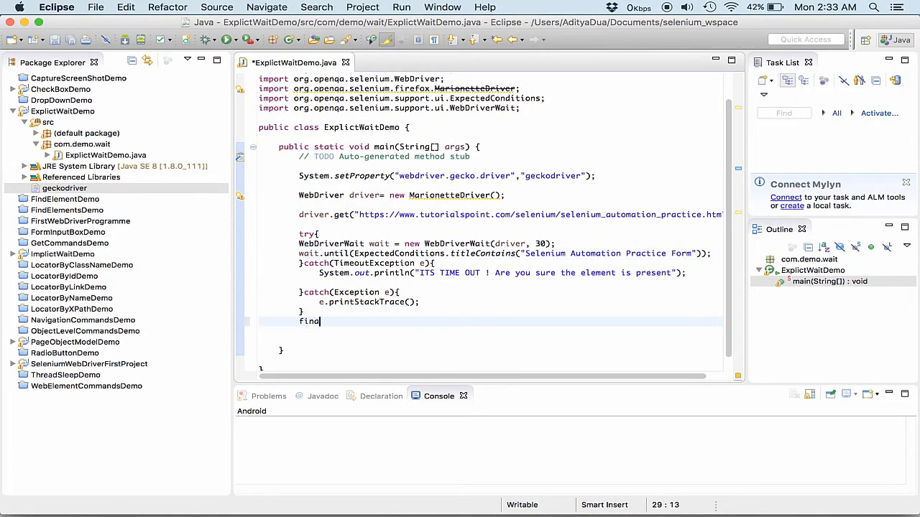
pyautogui.write('lly{')
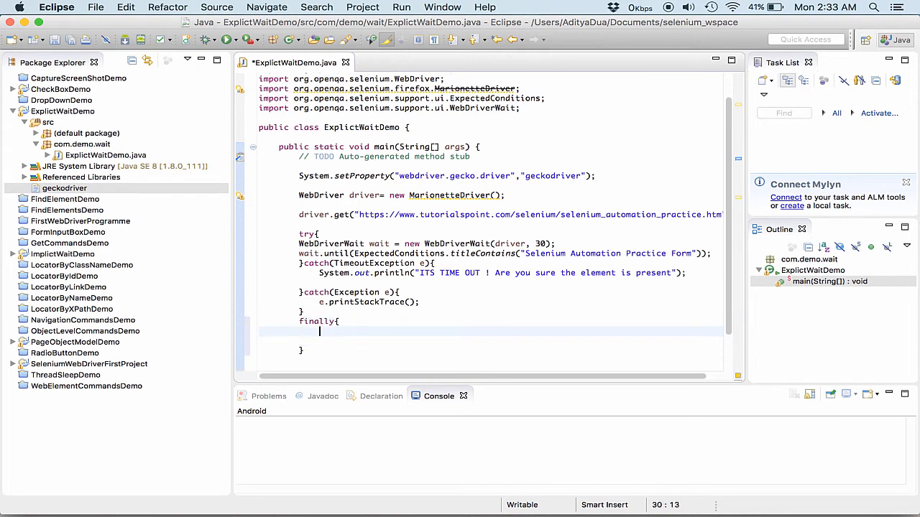
pyautogui.write('sysout')
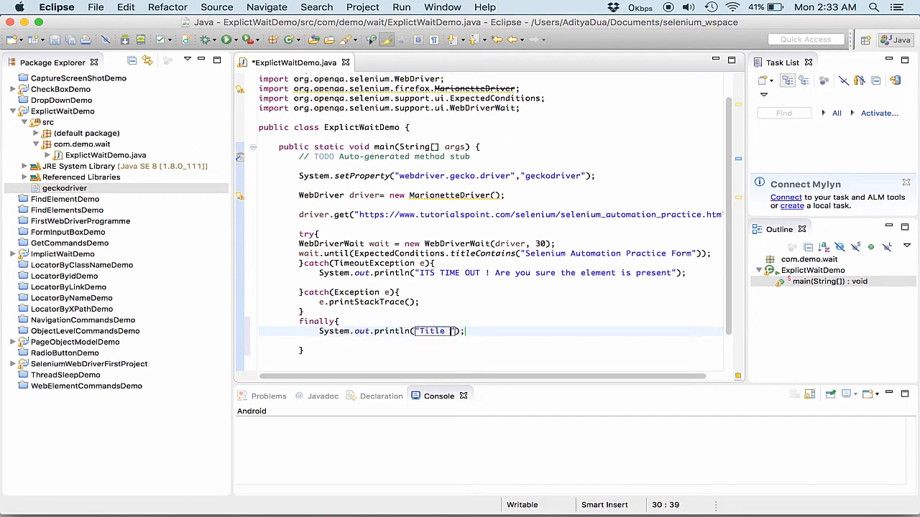
pyautogui.write('Of the Page is :"+dri')
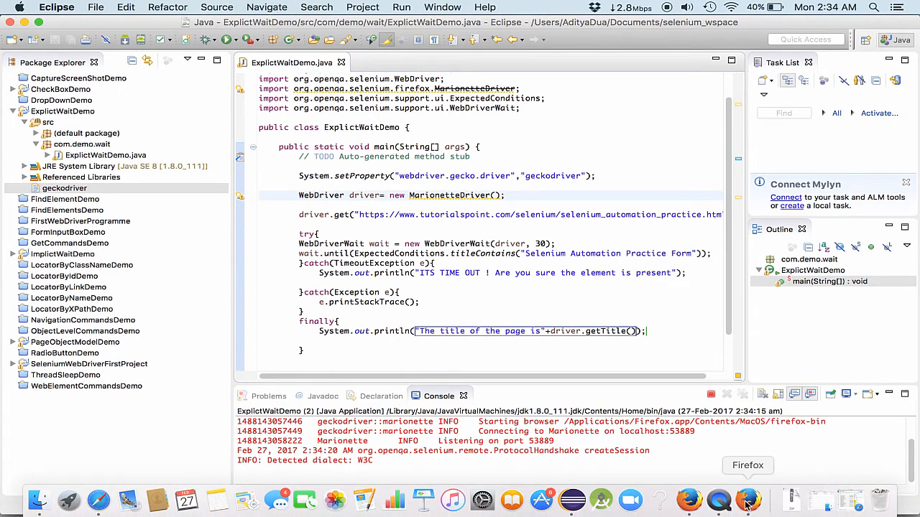
# - Check the Firefox window launched by ExplictWaitDemo, then review the title 'Selenium Automation Practice Form' in the console
pyautogui.click(748, 499)
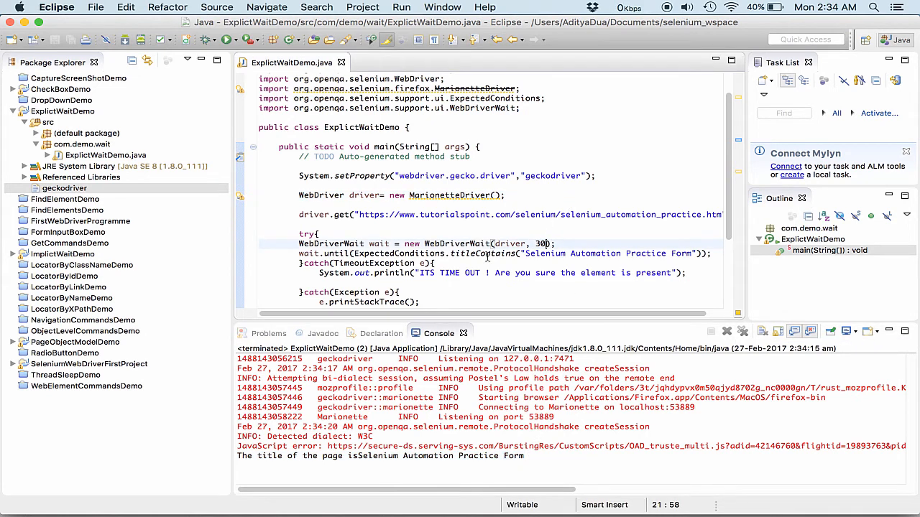
pyautogui.scroll(-3)
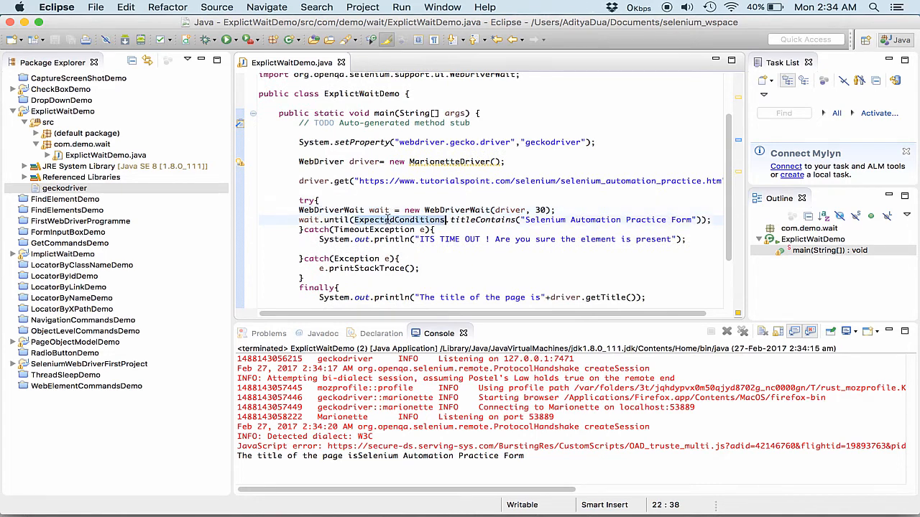
pyautogui.moveTo(401, 220)
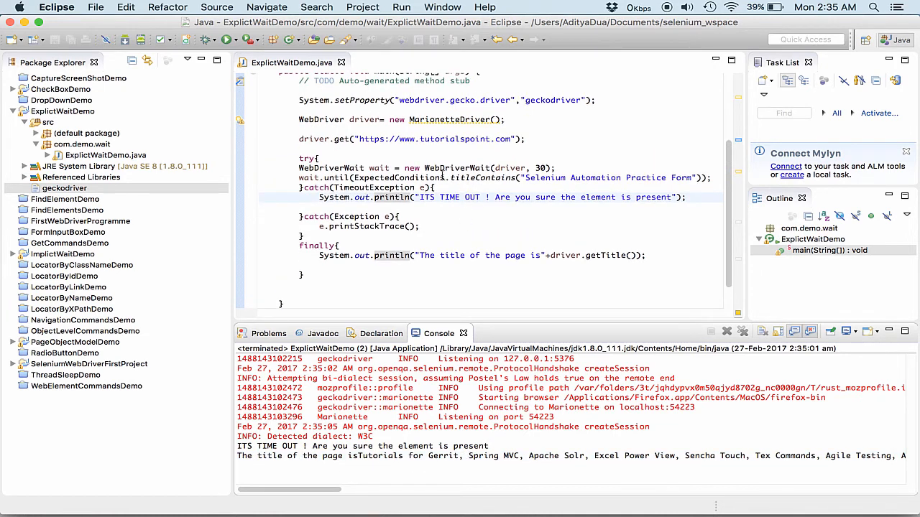
pyautogui.moveTo(399, 177)
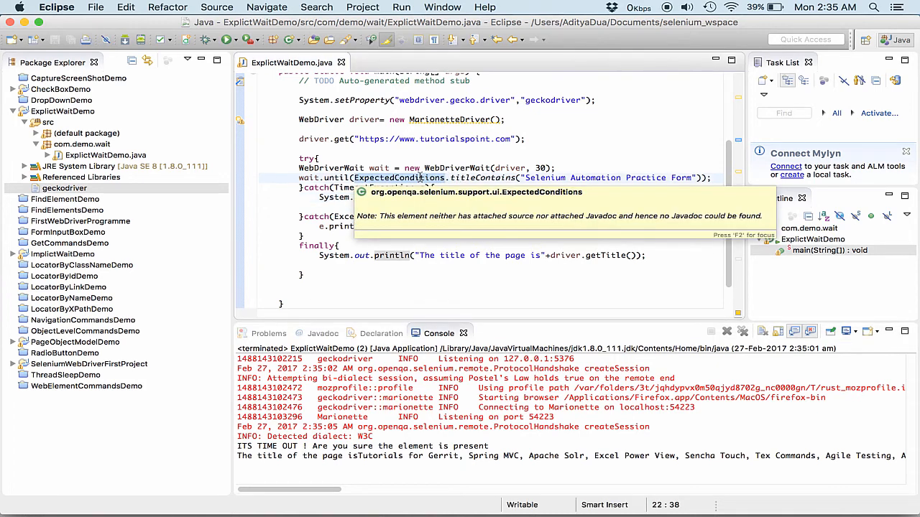